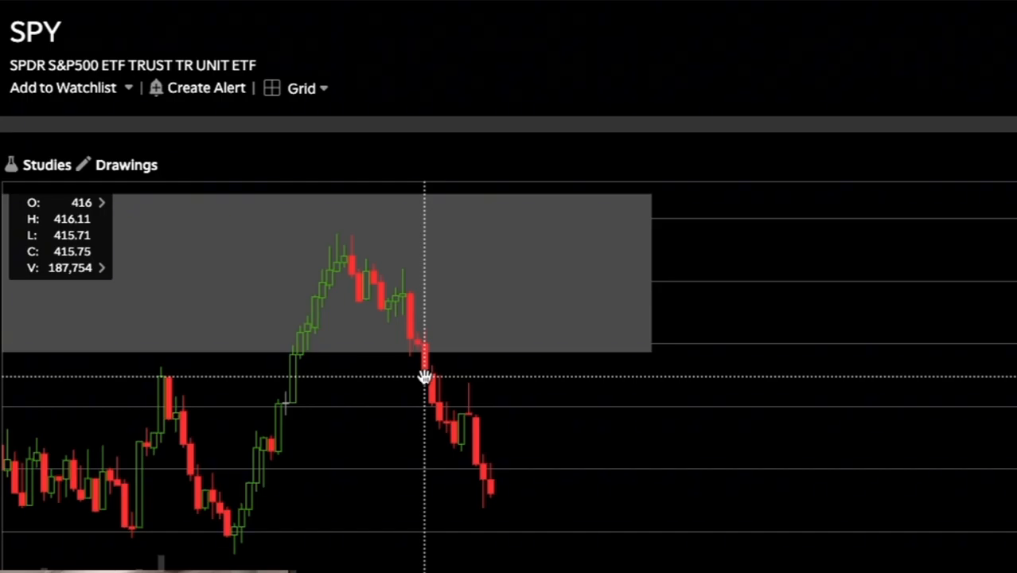
pyautogui.moveTo(430, 378)
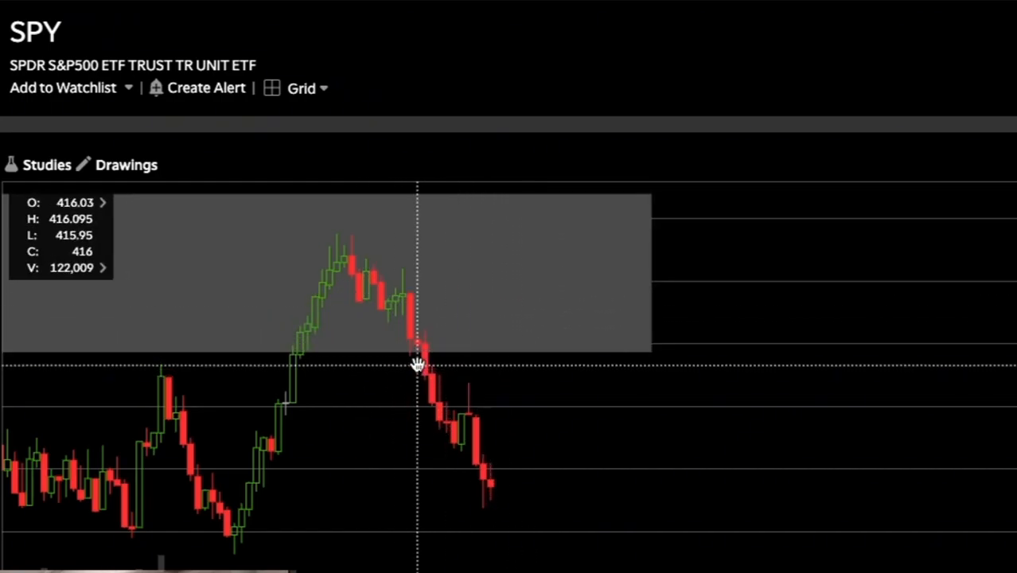
pyautogui.moveTo(544, 501)
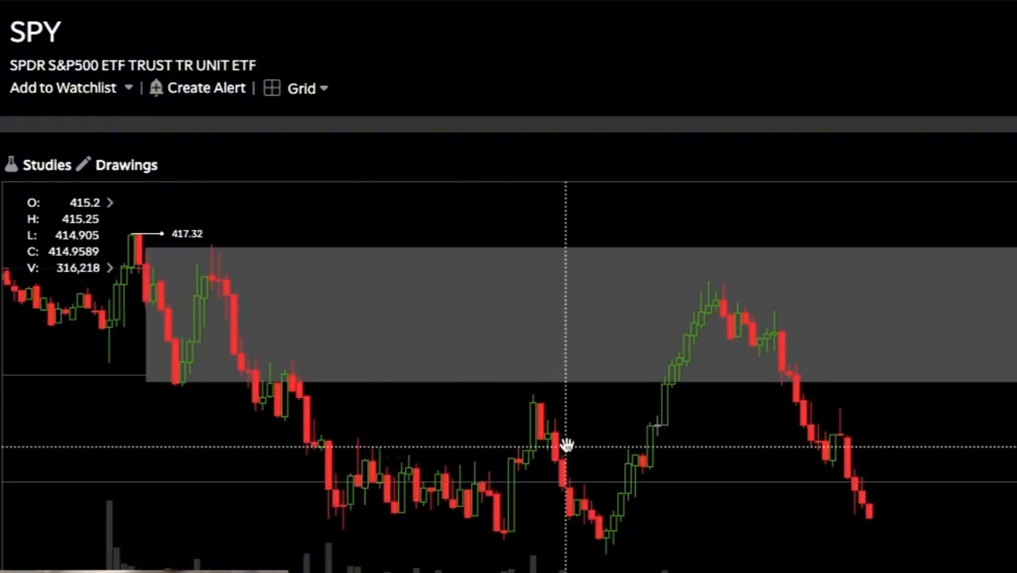
pyautogui.moveTo(721, 257)
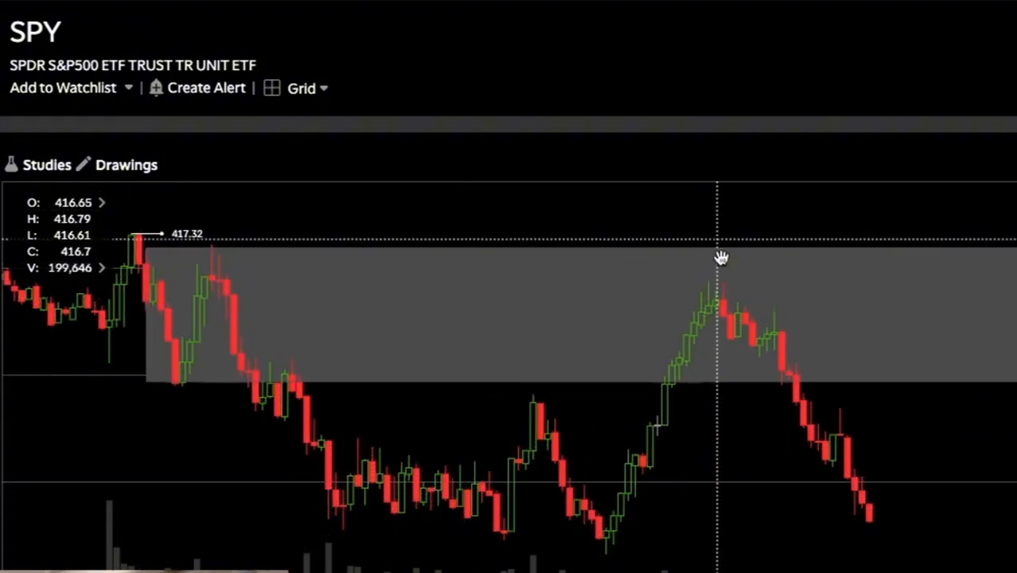